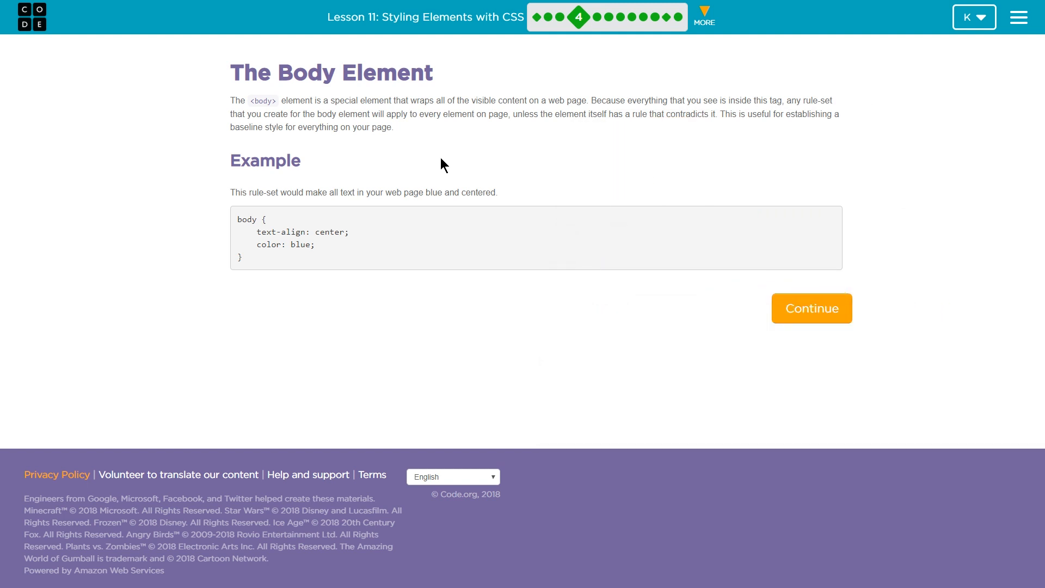
pyautogui.moveTo(515, 81)
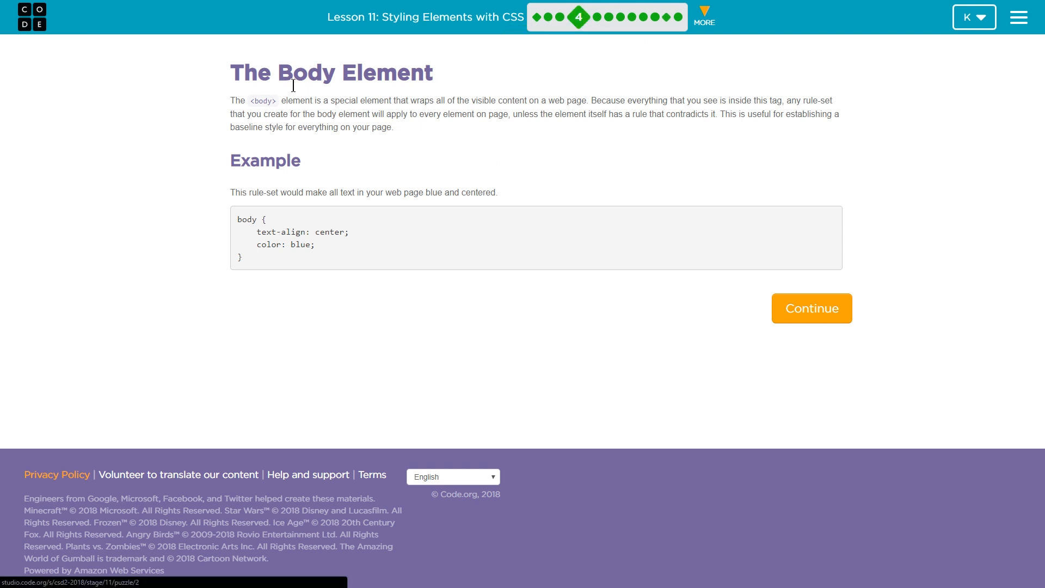
pyautogui.moveTo(323, 166)
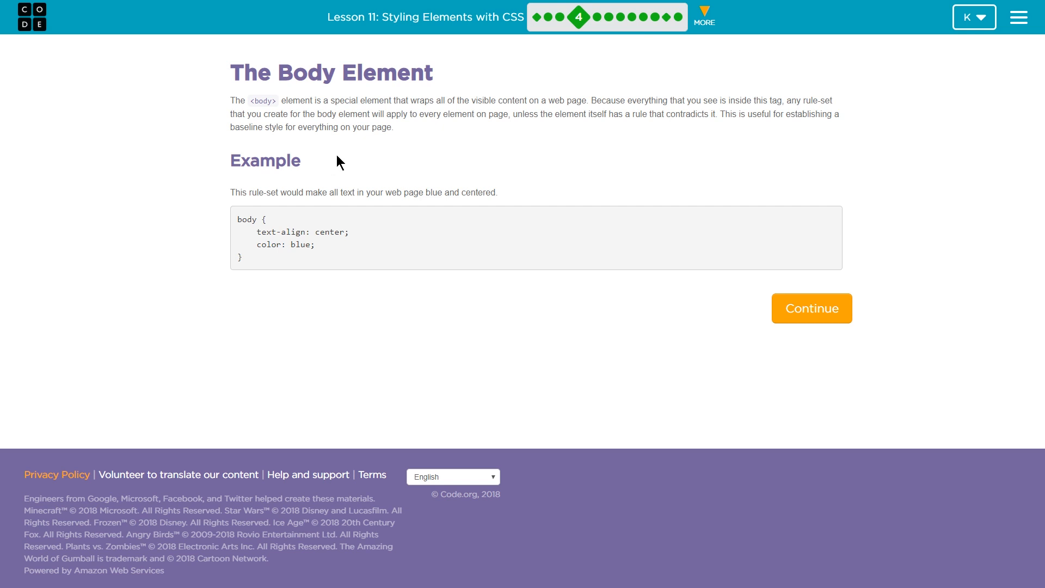
pyautogui.moveTo(577, 185)
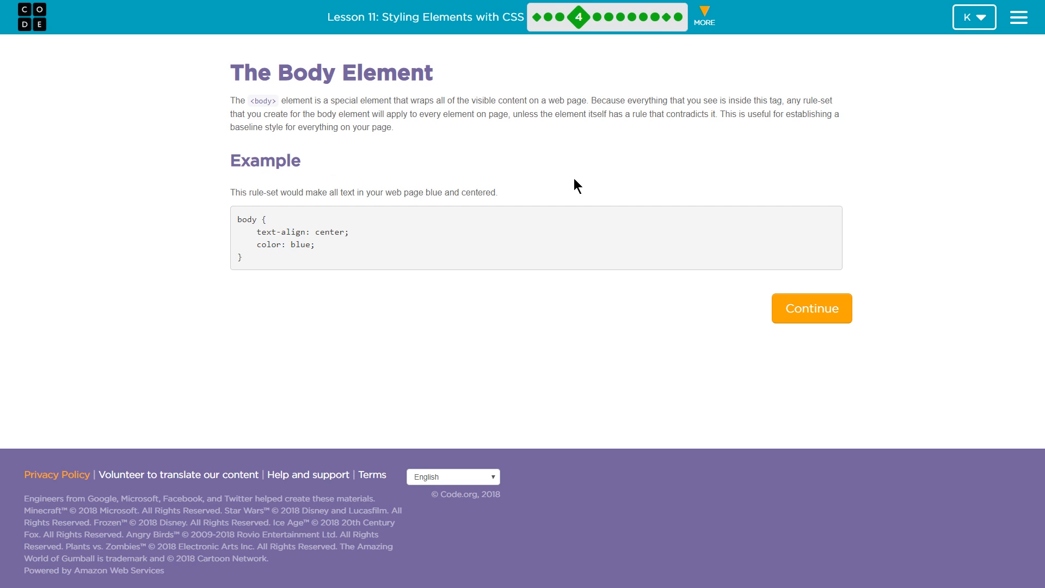
pyautogui.moveTo(785, 116)
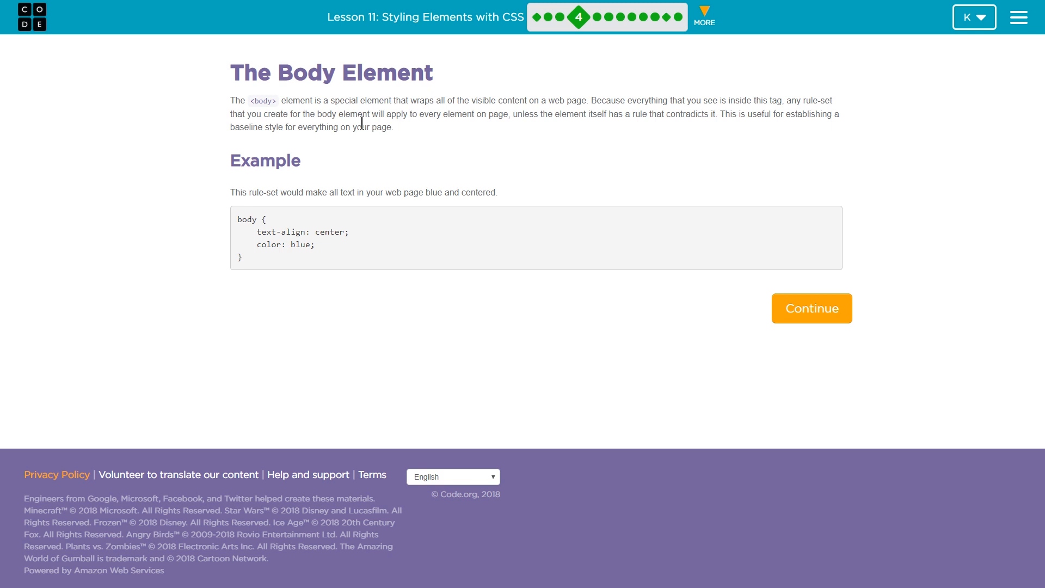
pyautogui.moveTo(434, 132)
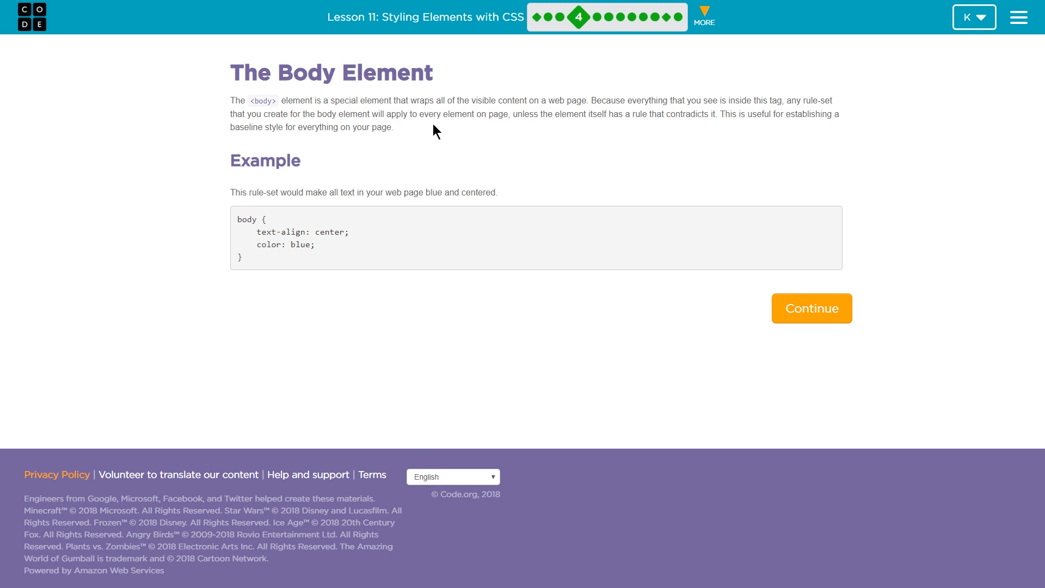
pyautogui.moveTo(463, 137)
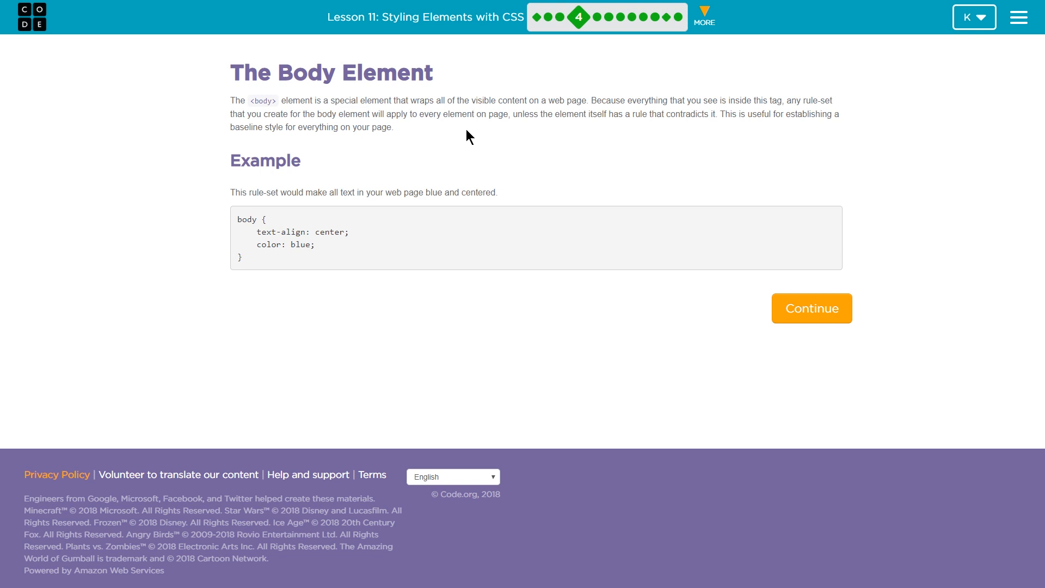
pyautogui.moveTo(558, 17)
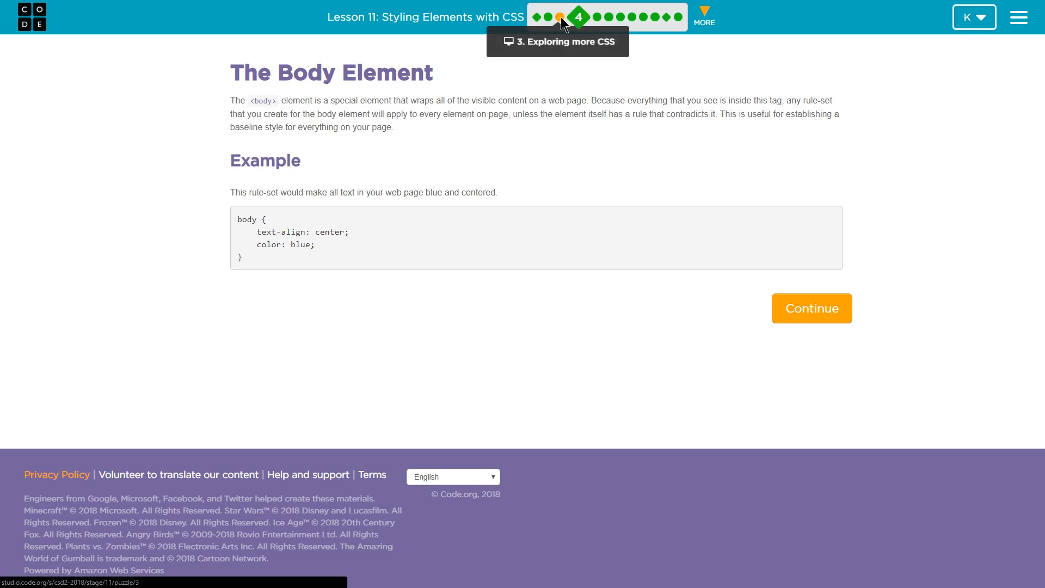
# - Return to the earlier 'Exploring more CSS' level from the lesson progress bar
pyautogui.click(567, 16)
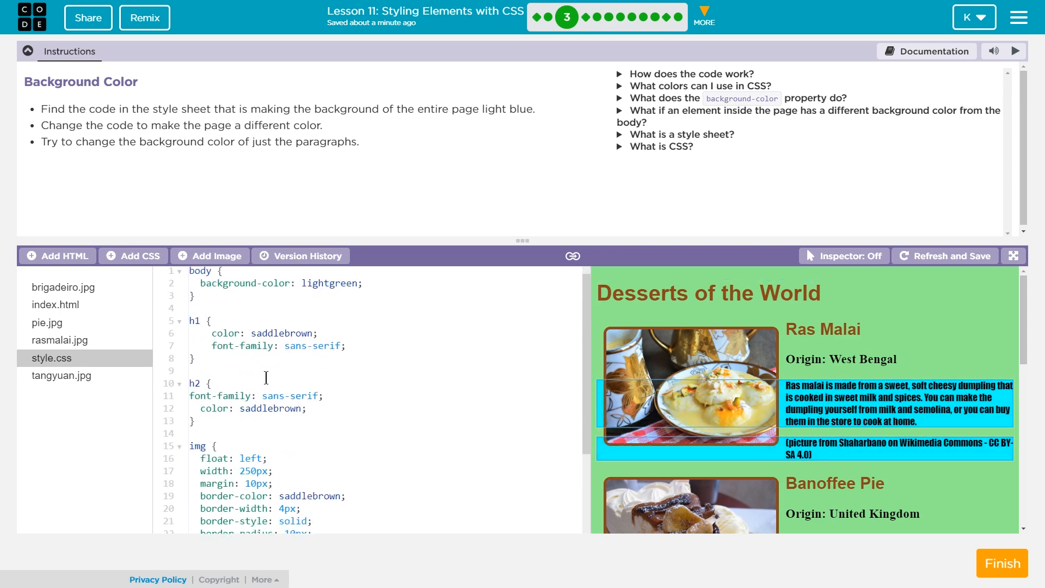
# - Remove the 'background-color: aqua;' line from the p rule in style.css
pyautogui.scroll(-3)
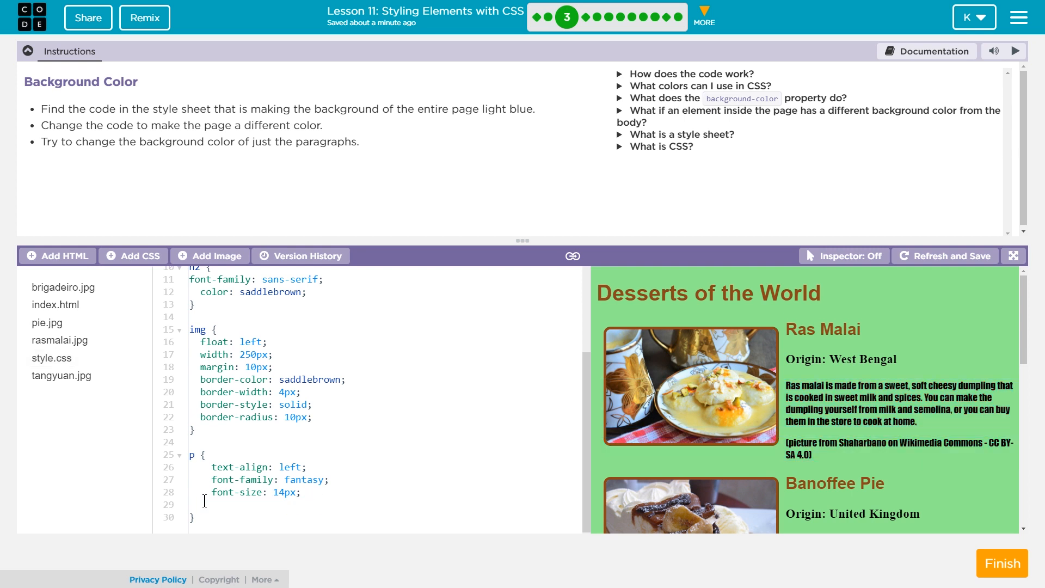
pyautogui.write('background-color: aqua;')
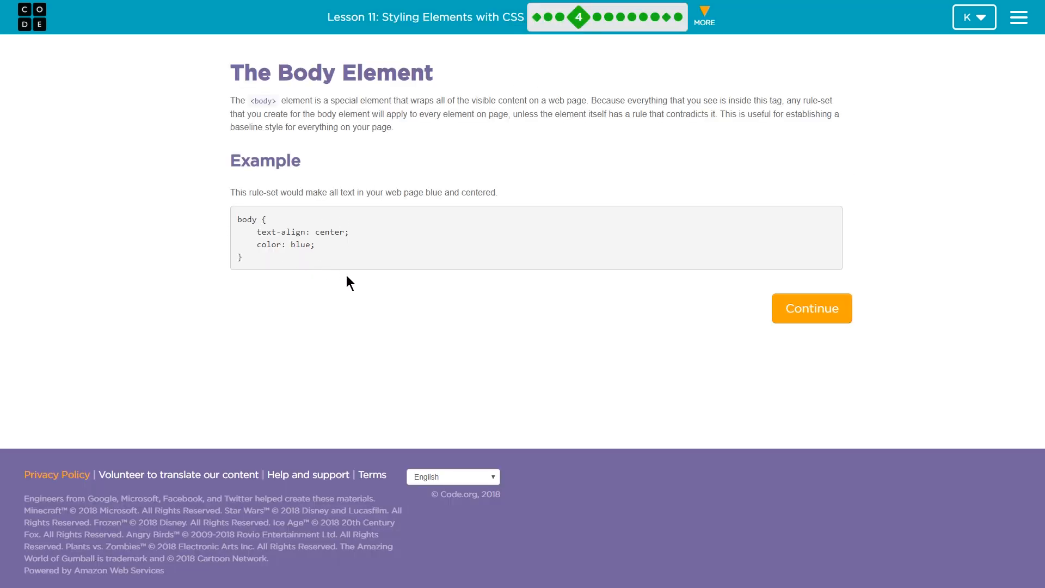
pyautogui.moveTo(364, 259)
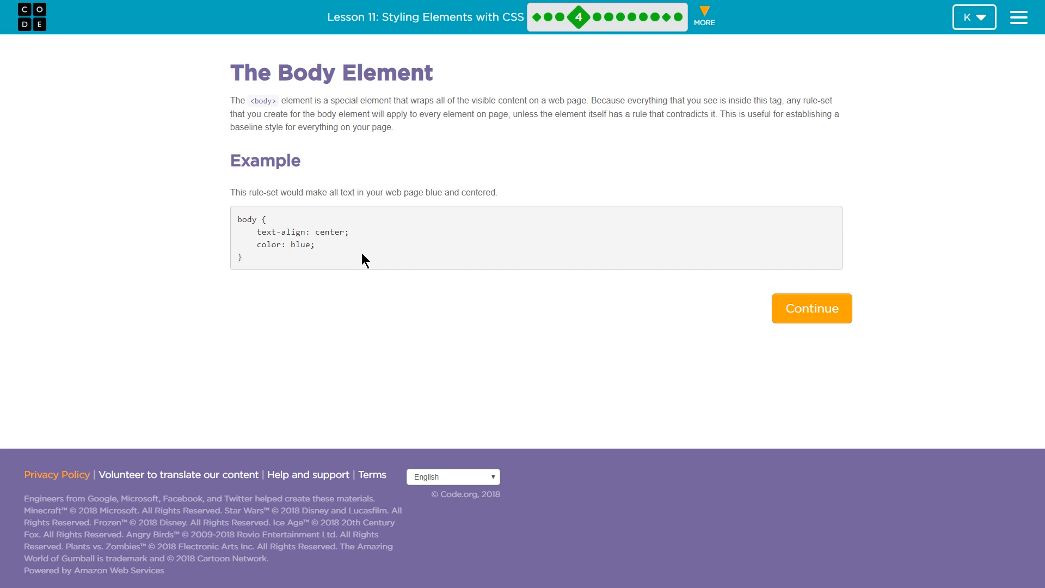
pyautogui.moveTo(629, 207)
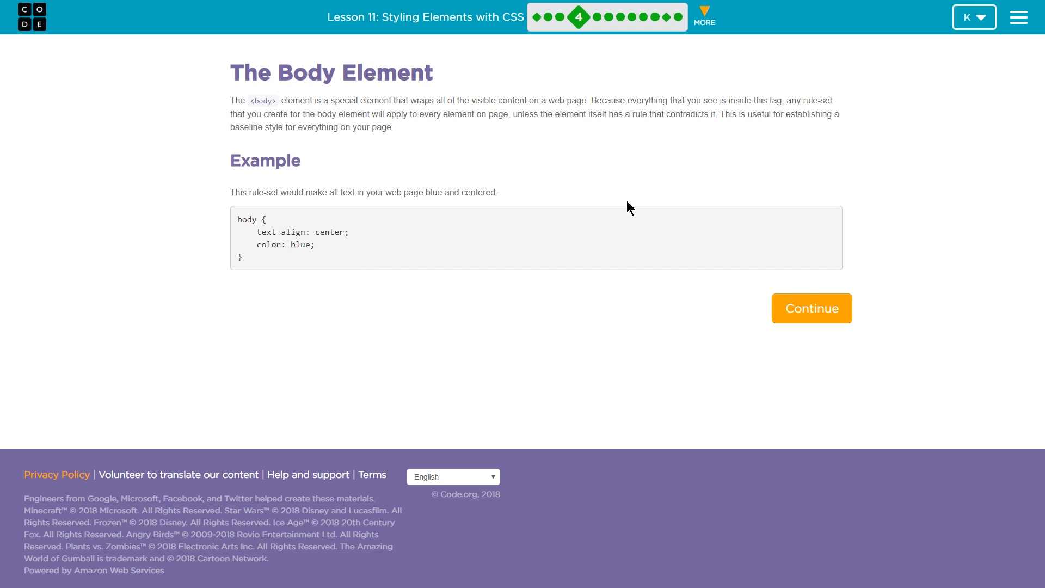